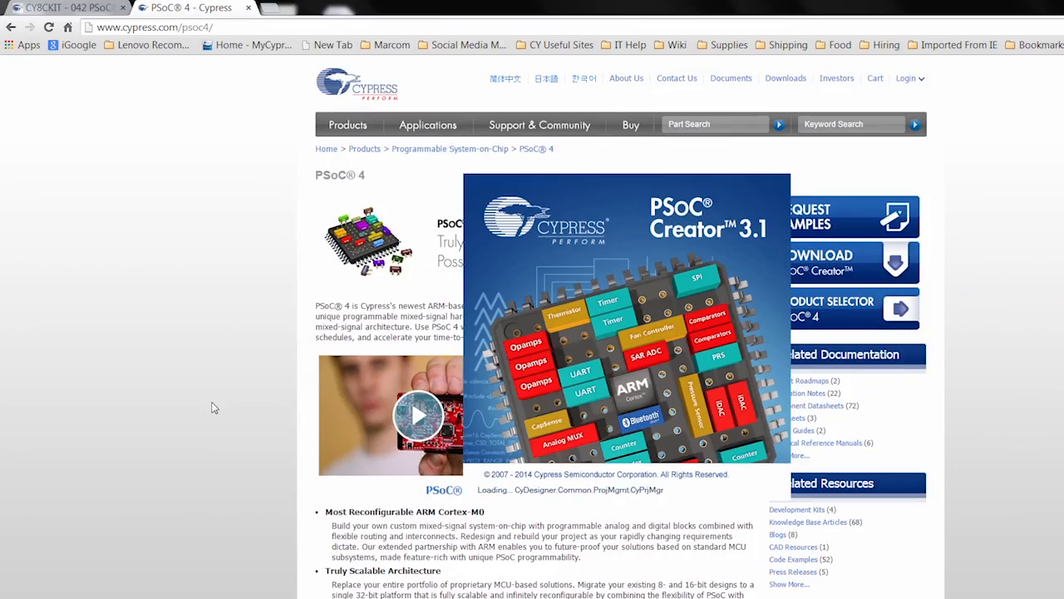
{"action": "mouse_move", "coordinate": [283, 375]}
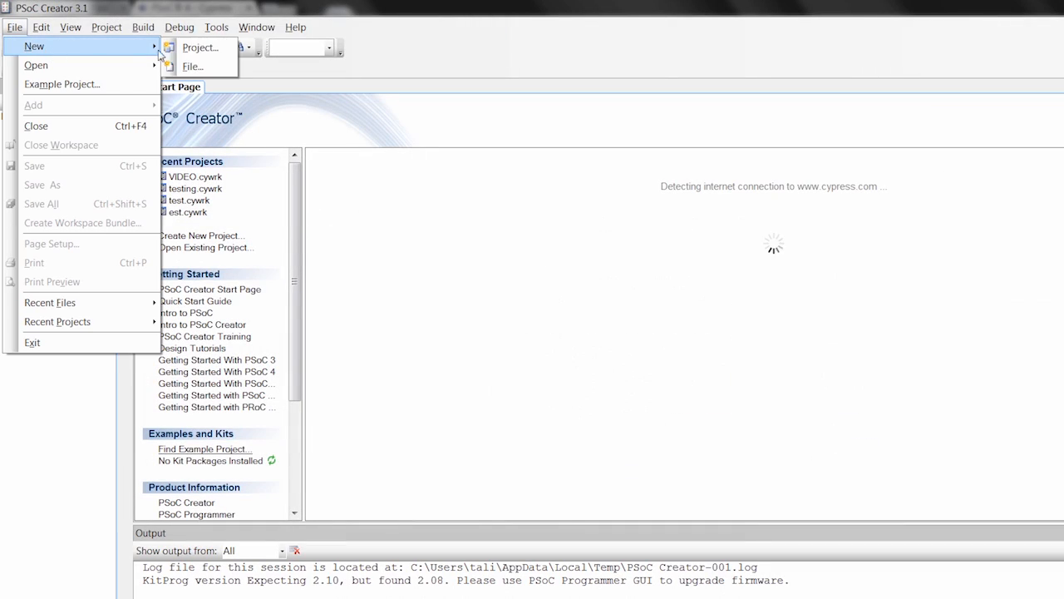
Create a PSoC 4100 / PSoC 4200 design project named 'vide'.
{"action": "left_click", "coordinate": [199, 47]}
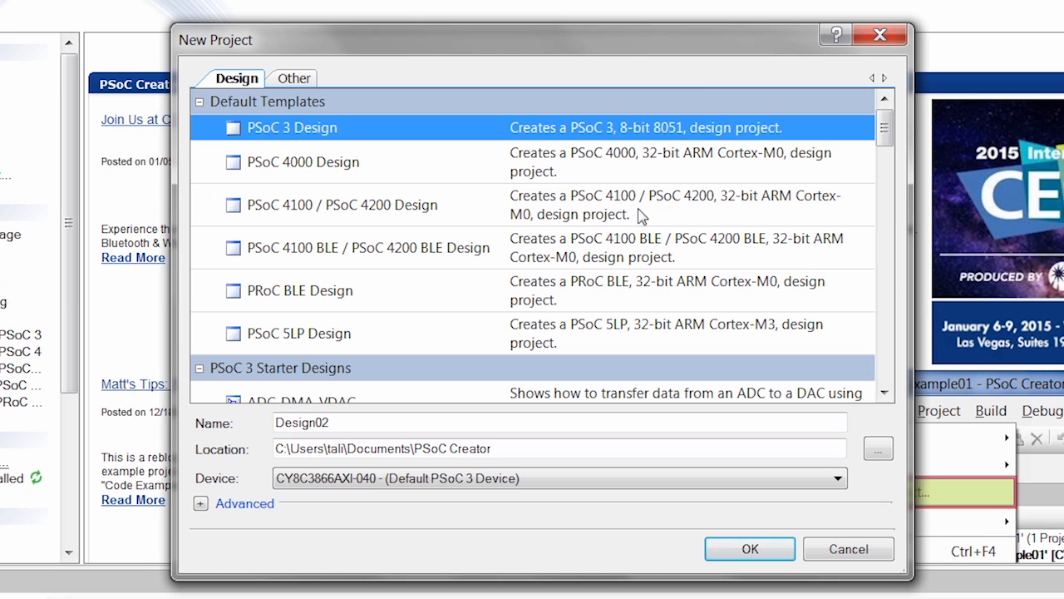
{"action": "left_click", "coordinate": [342, 205]}
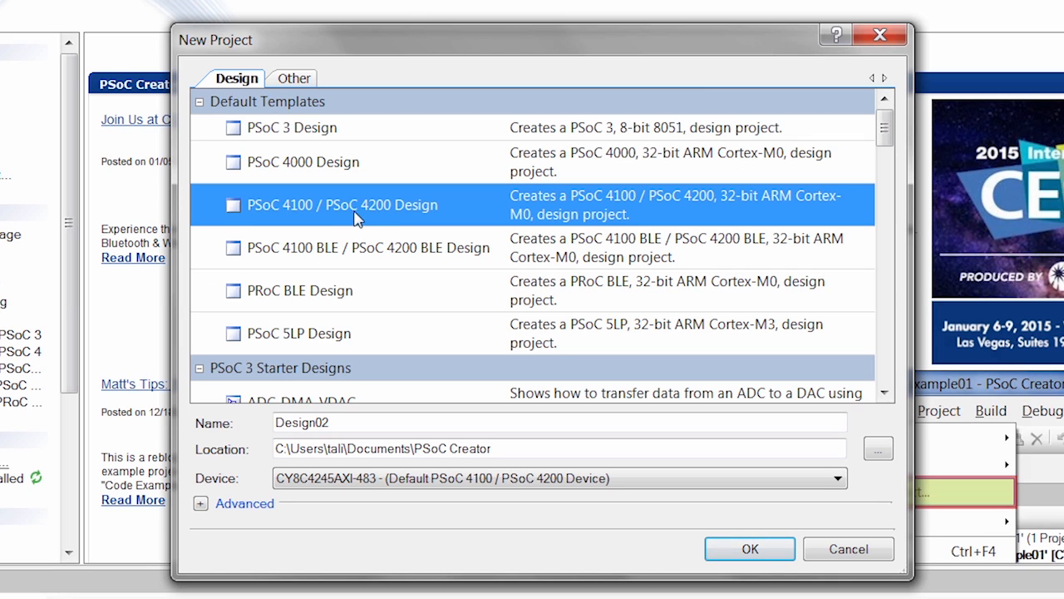
{"action": "type", "text": "vid"}
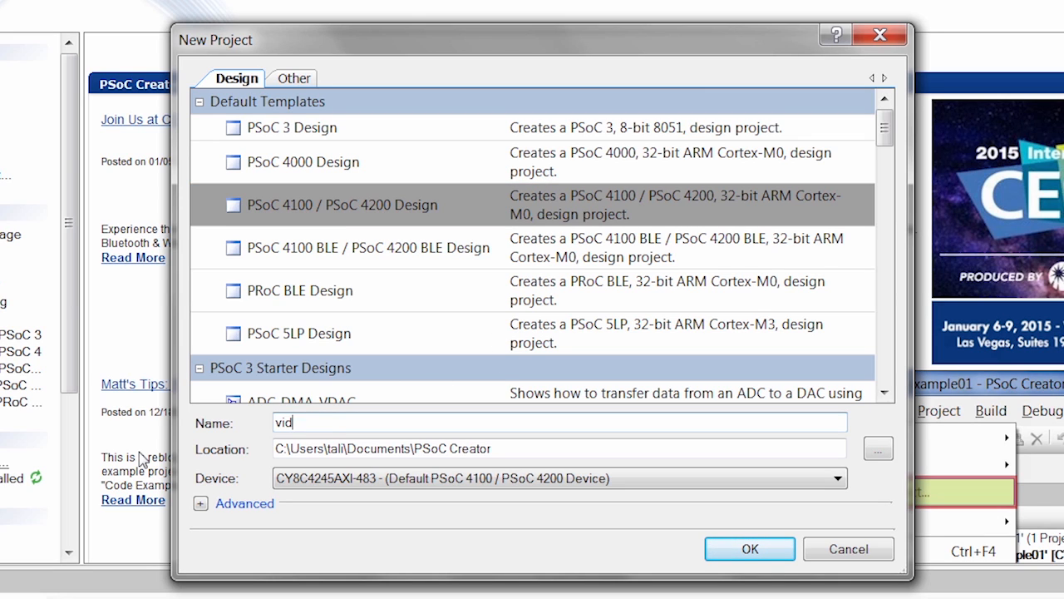
{"action": "type", "text": "e"}
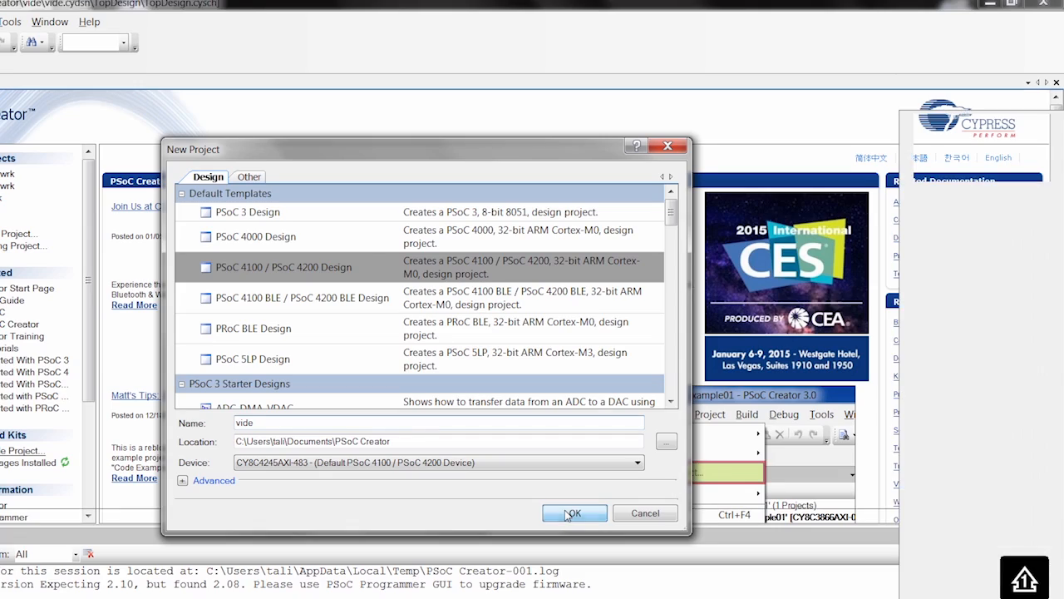
Search the catalog and place a Digital Output Pin, then search for input pins.
{"action": "left_click", "coordinate": [574, 513]}
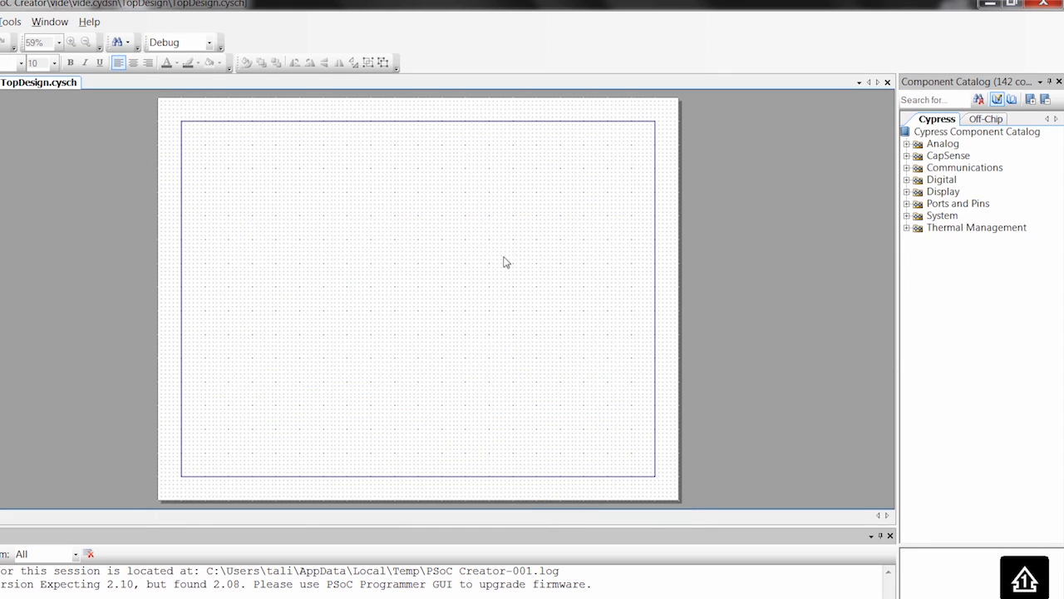
{"action": "mouse_move", "coordinate": [474, 230]}
{"action": "type", "text": "d"}
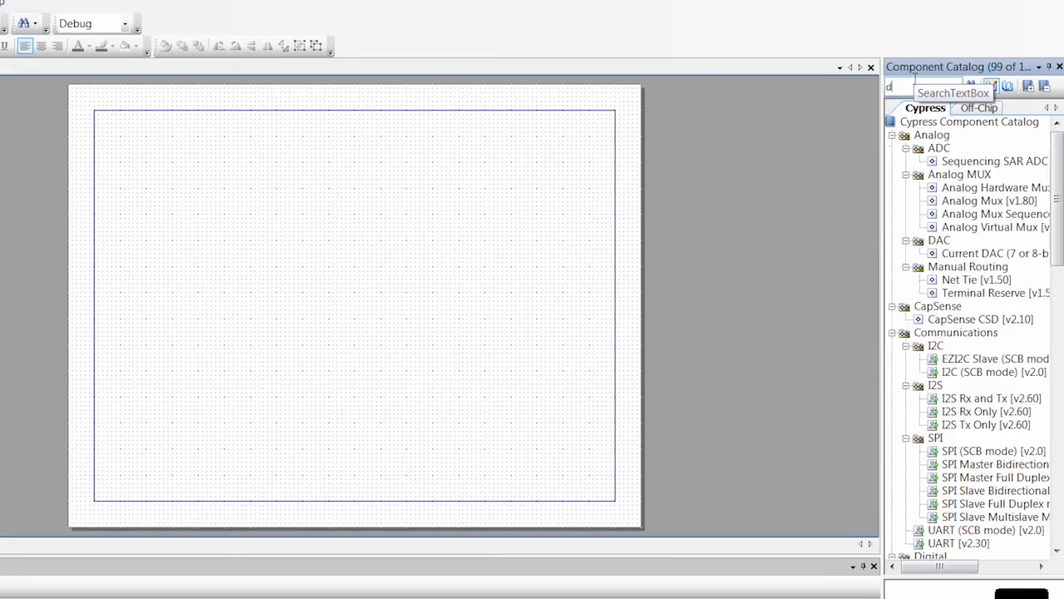
{"action": "type", "text": "igital outpu"}
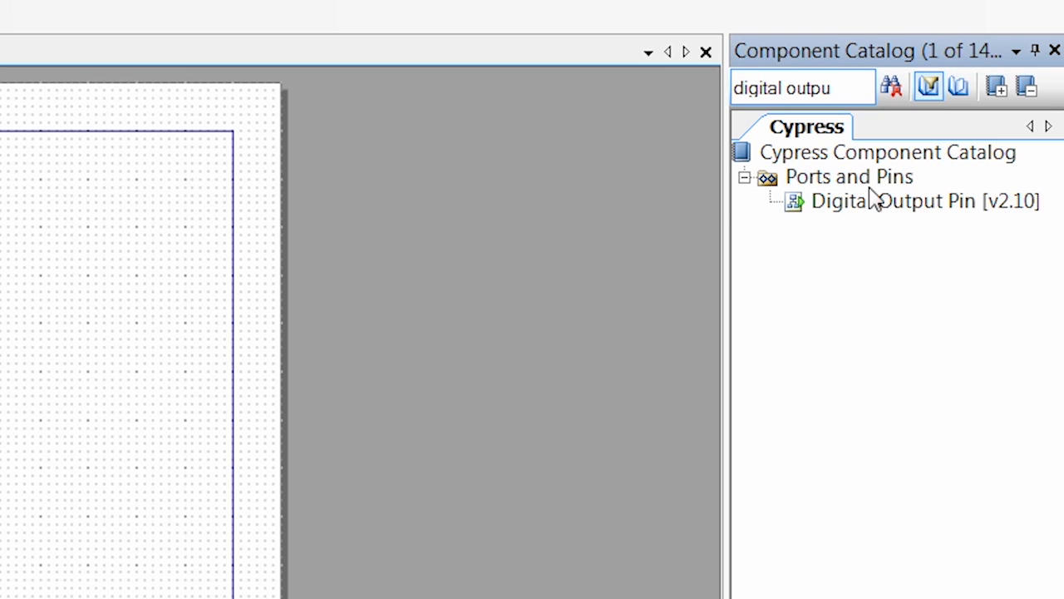
{"action": "left_click_drag", "start_coordinate": [894, 201], "coordinate": [243, 200]}
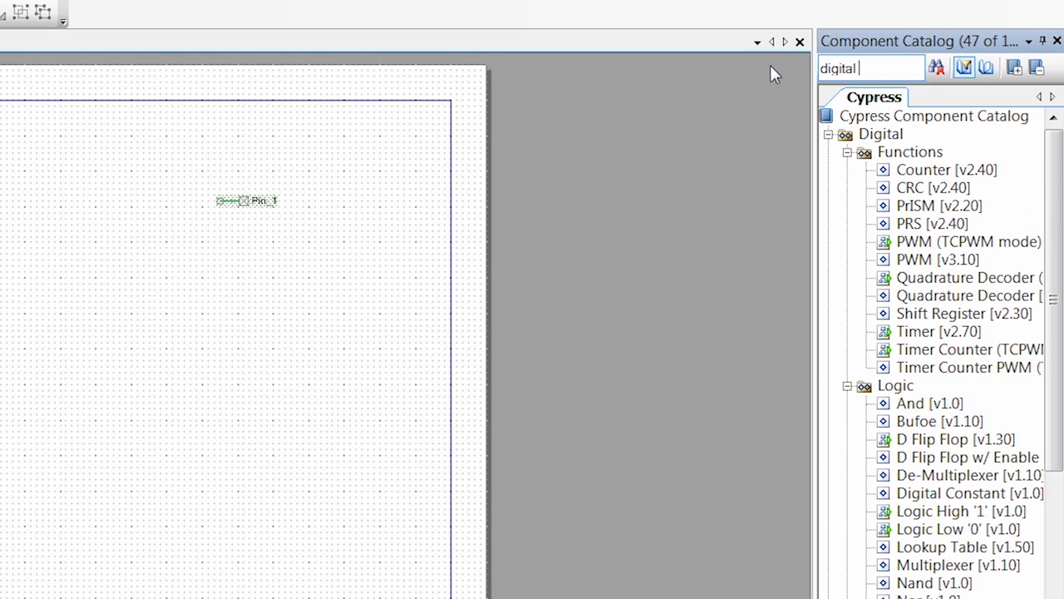
{"action": "type", "text": "input"}
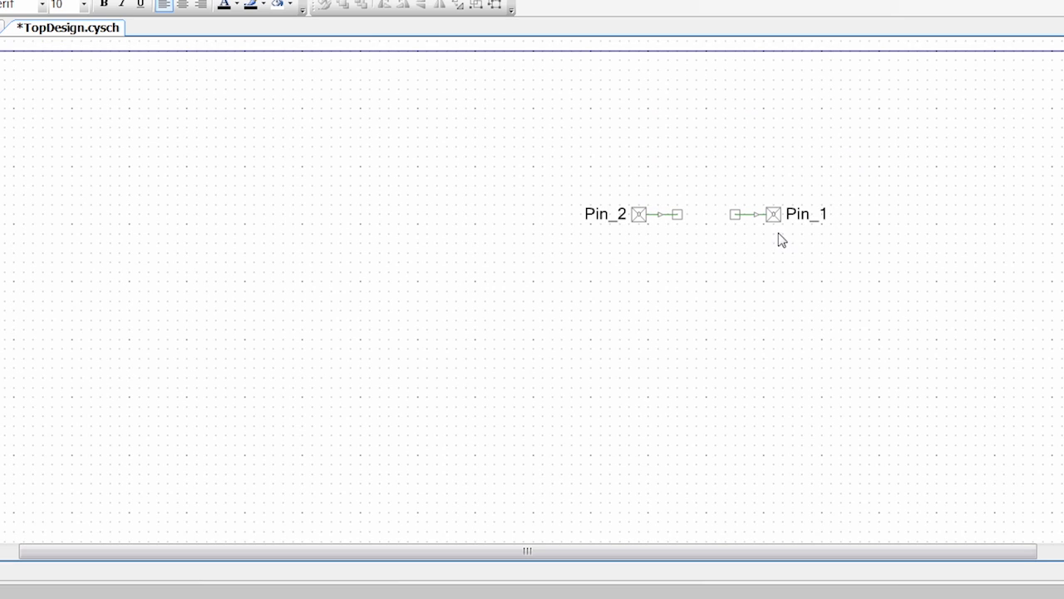
Rename the output pin Pin_1 to 'Led_G' in its configuration.
{"action": "left_click", "coordinate": [772, 214]}
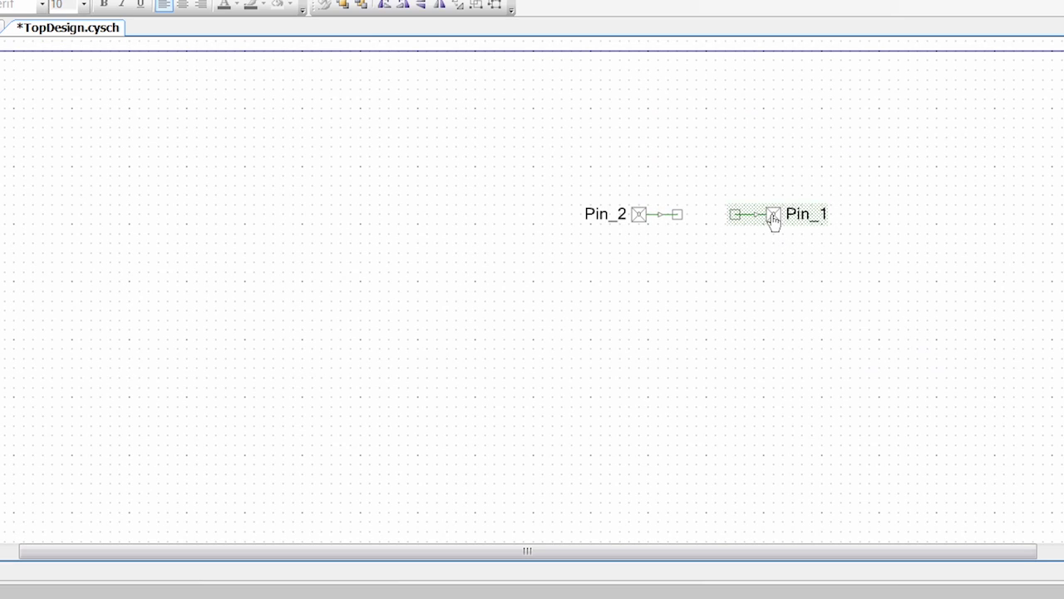
{"action": "double_click", "coordinate": [773, 215]}
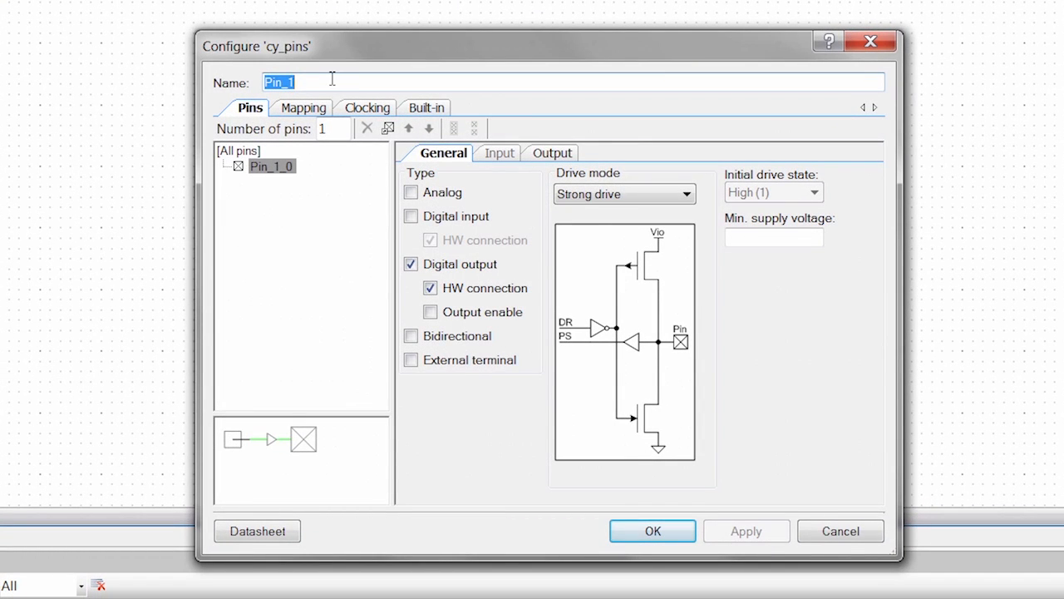
{"action": "type", "text": "Led"}
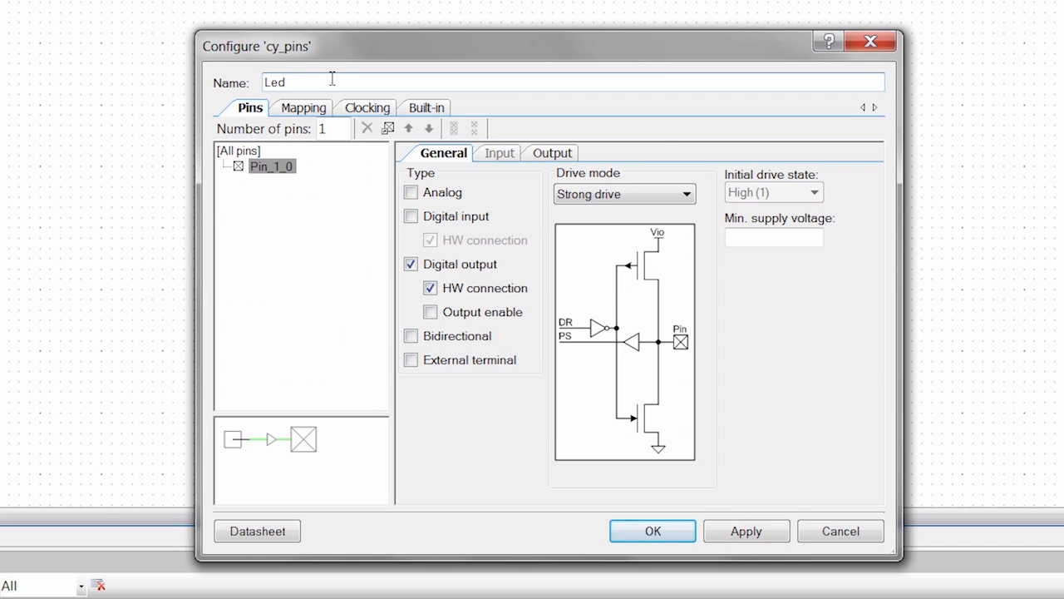
{"action": "type", "text": "_"}
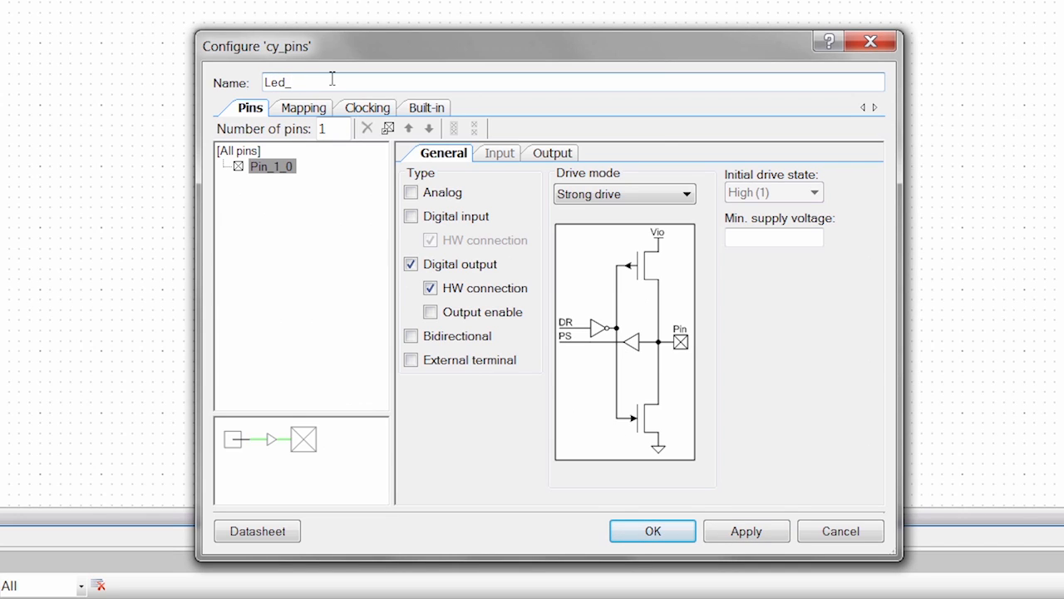
{"action": "type", "text": "G"}
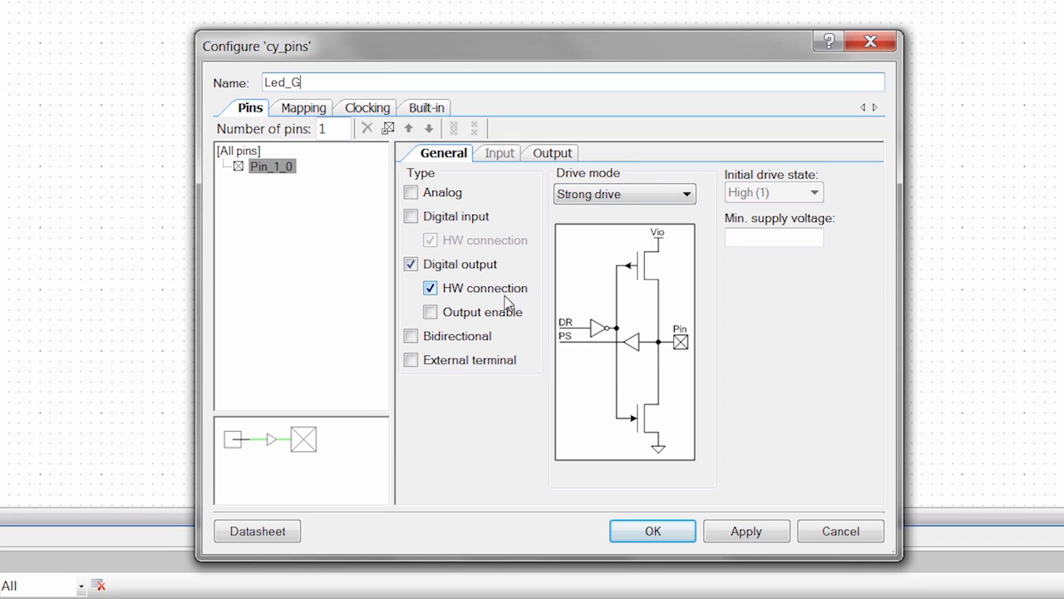
{"action": "mouse_move", "coordinate": [688, 195]}
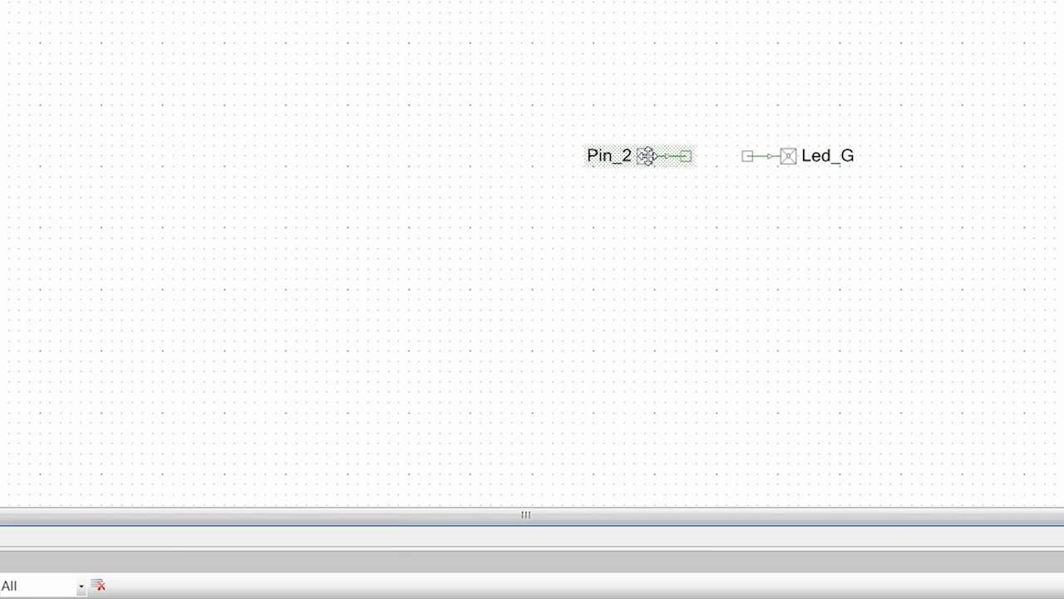
Rename Pin_2 to 'SW' with Resistive pull up drive mode.
{"action": "double_click", "coordinate": [647, 156]}
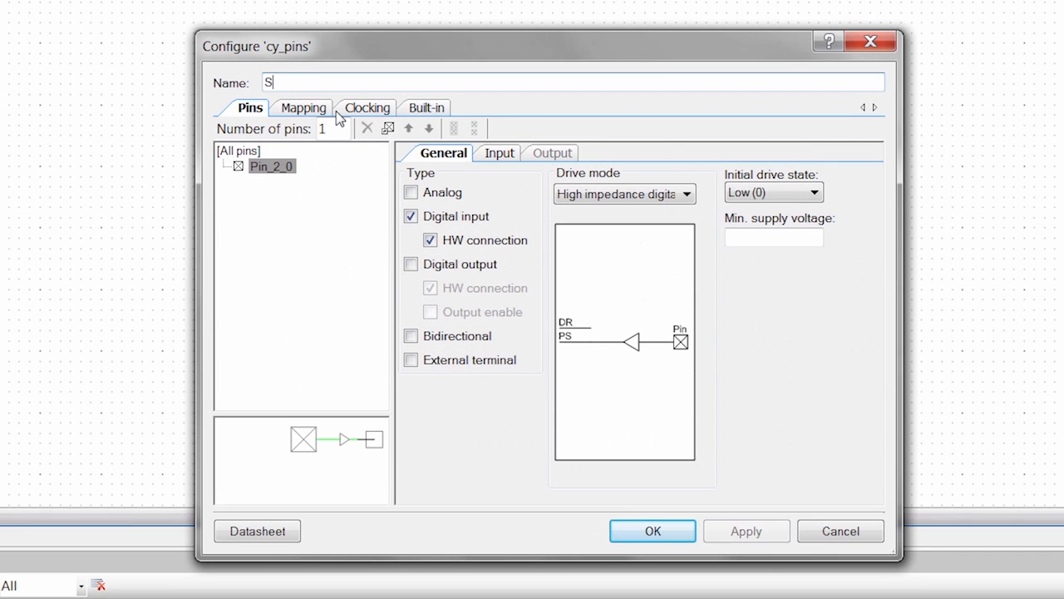
{"action": "type", "text": "W"}
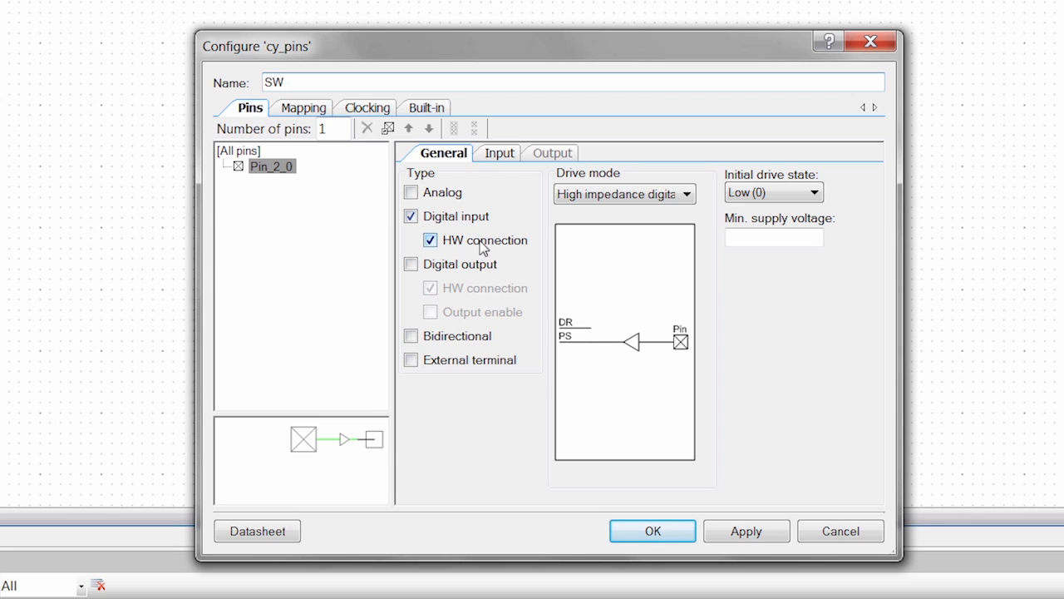
{"action": "left_click", "coordinate": [686, 193]}
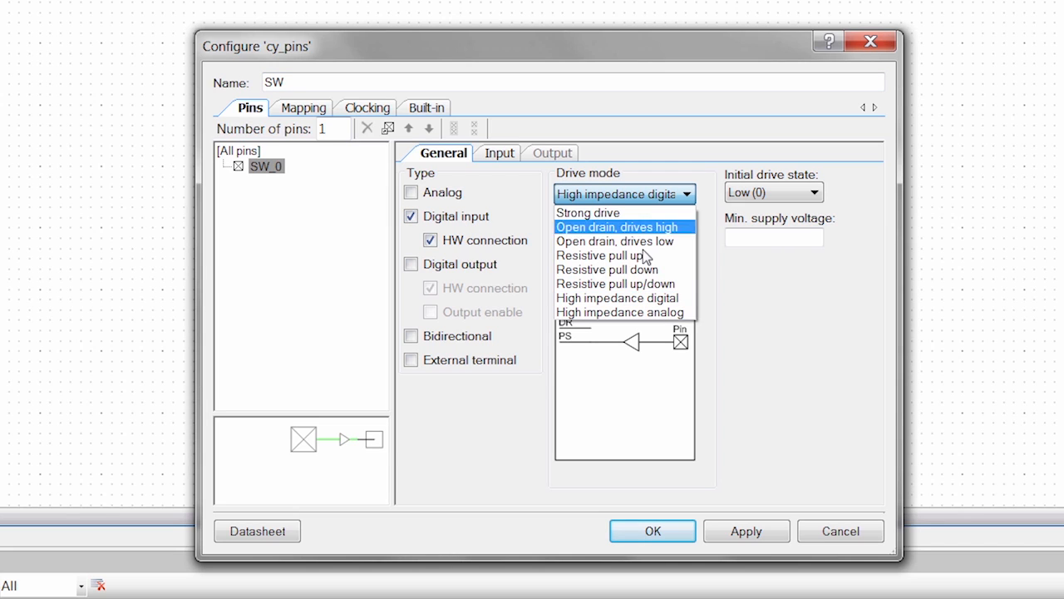
{"action": "left_click", "coordinate": [599, 256]}
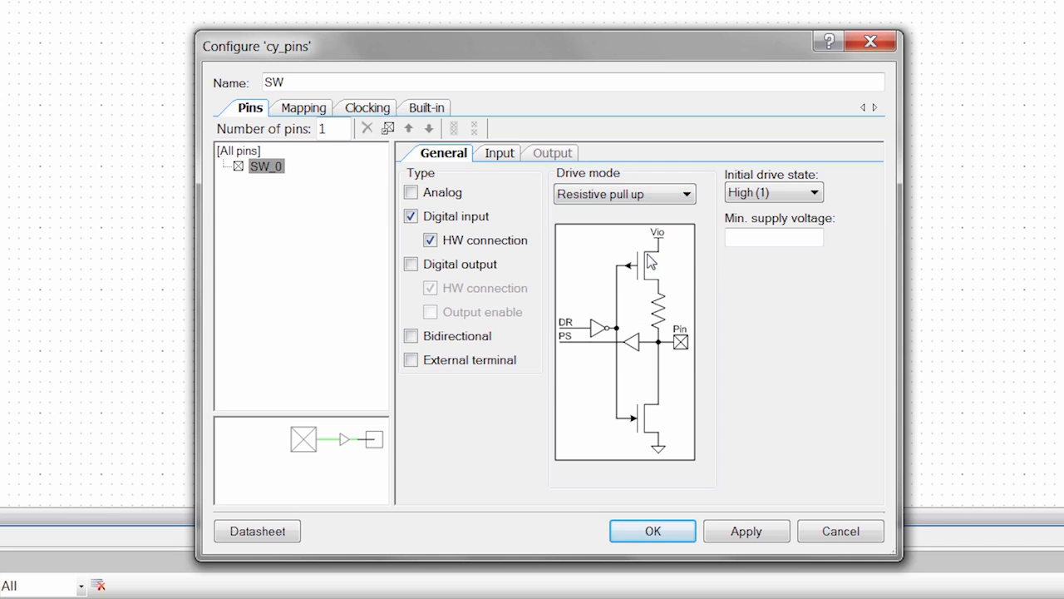
{"action": "left_click", "coordinate": [652, 530]}
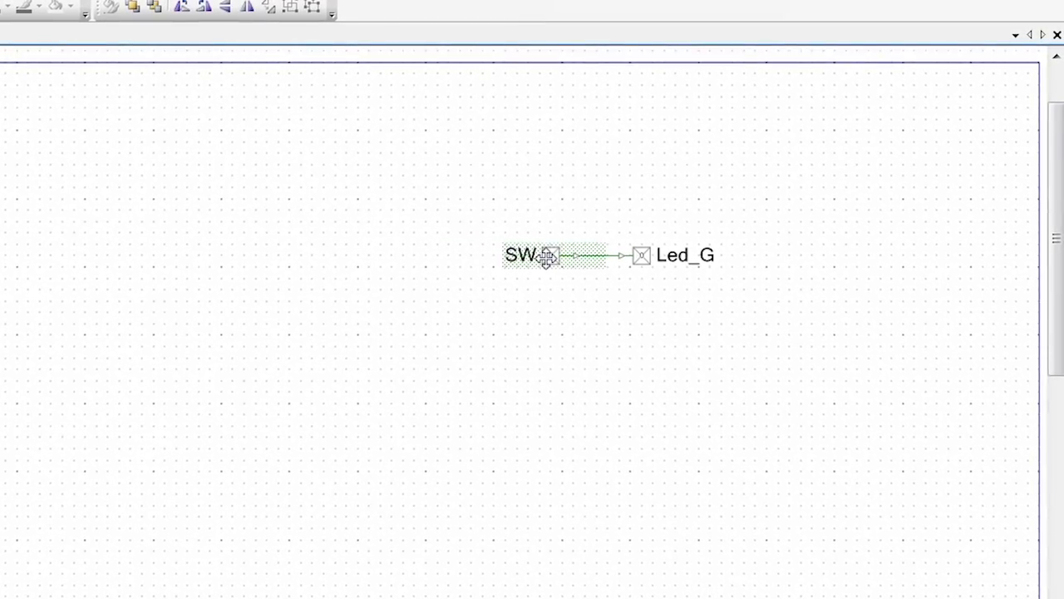
Wire the SW pin directly to the Led_G pin.
{"action": "left_click_drag", "start_coordinate": [545, 255], "coordinate": [453, 259]}
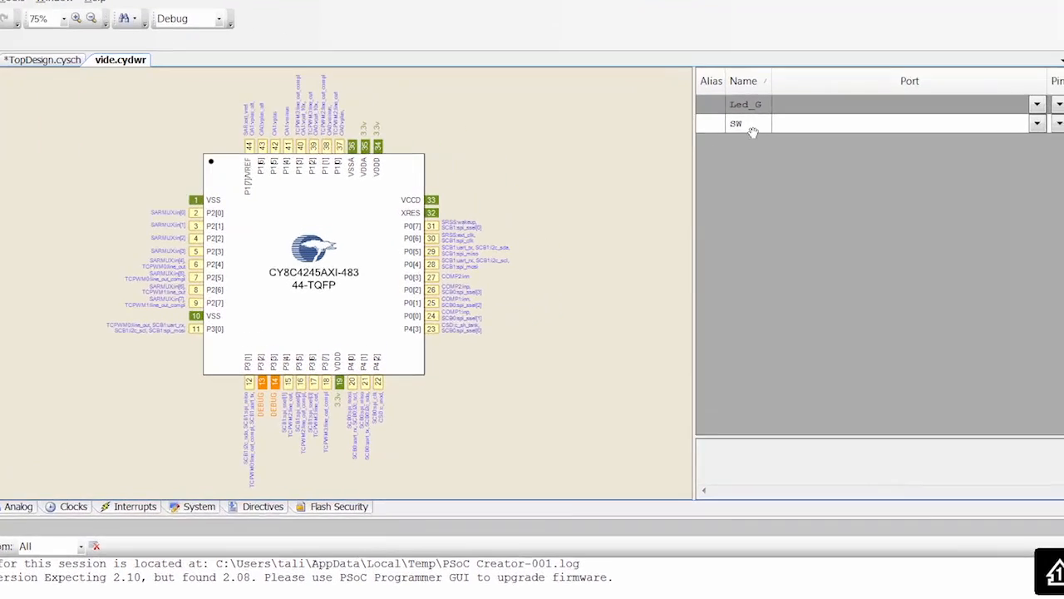
Assign Led_G to P0[2] (pin 26) and SW to P0[7] (pin 31).
{"action": "left_click", "coordinate": [1037, 103]}
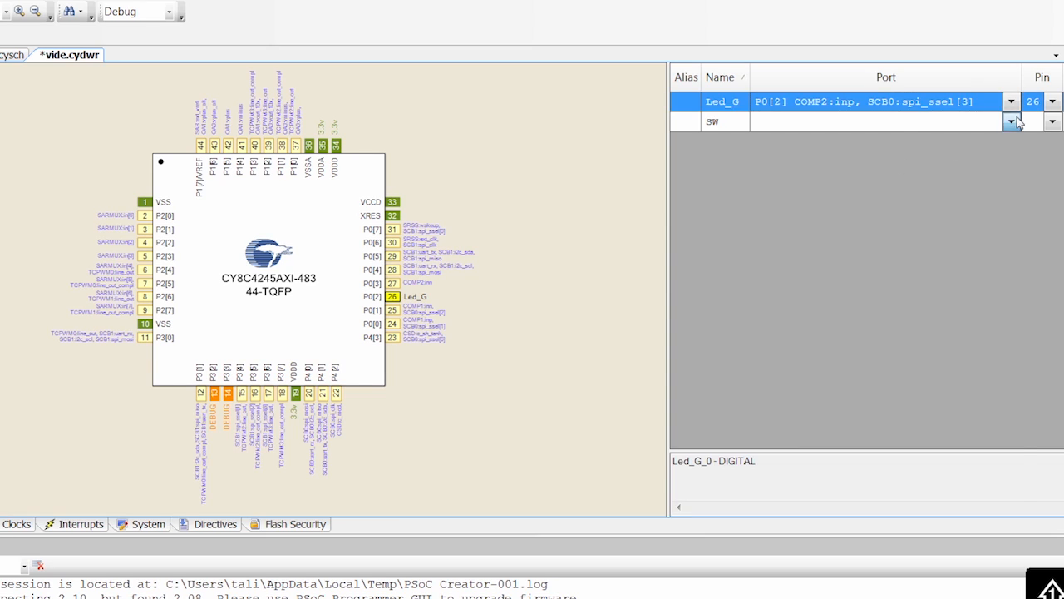
{"action": "left_click", "coordinate": [1011, 122]}
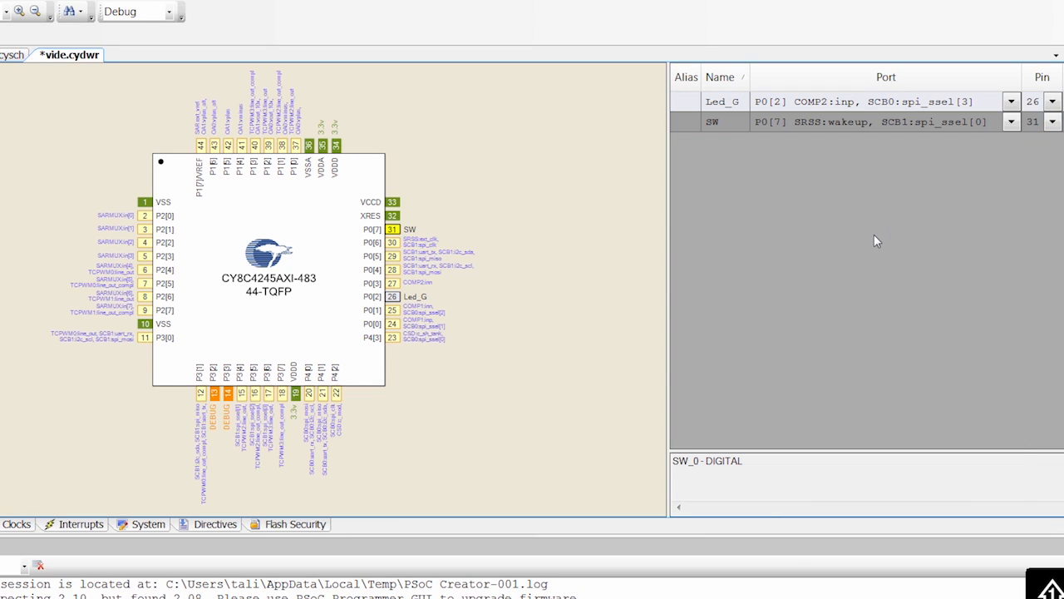